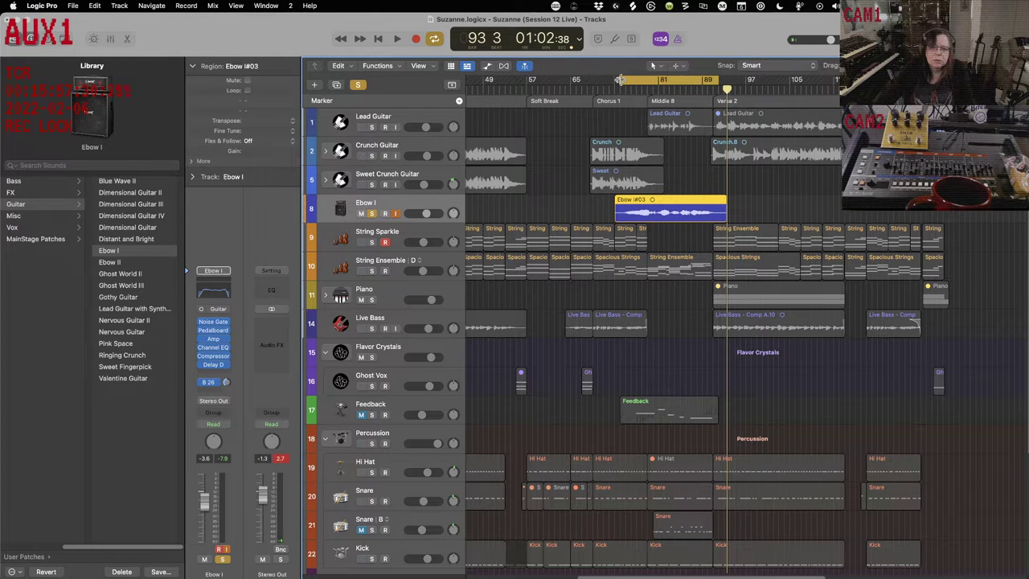
Audition the soloed Ebow I guitar through the Middle 8, then unsolo it and stop playback
click(397, 39)
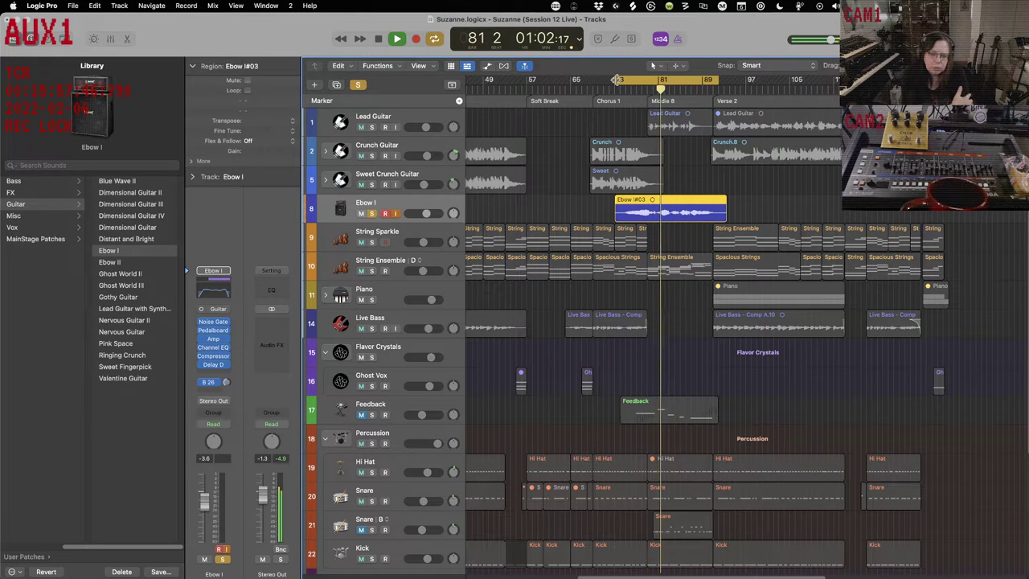
click(397, 39)
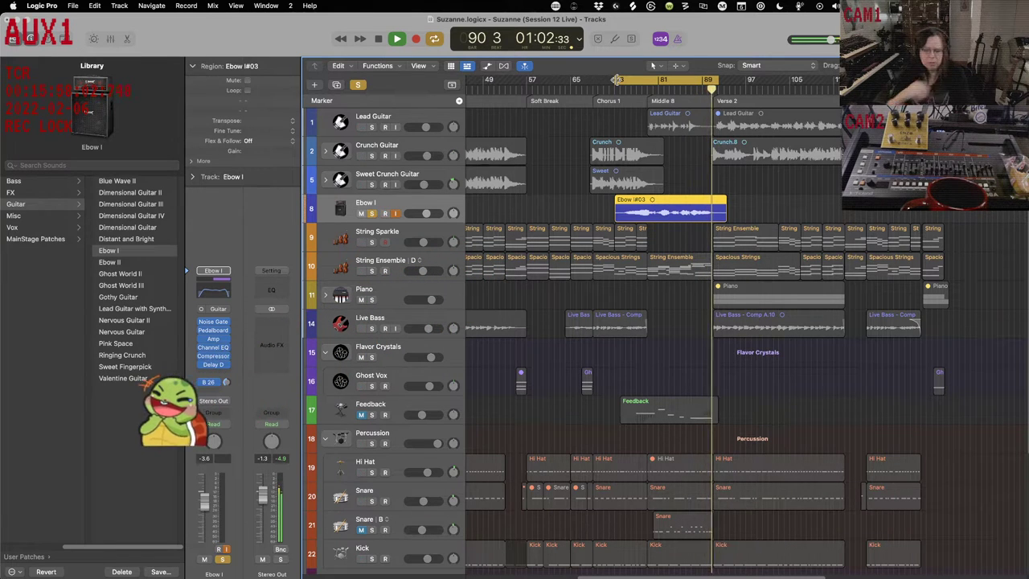
click(397, 38)
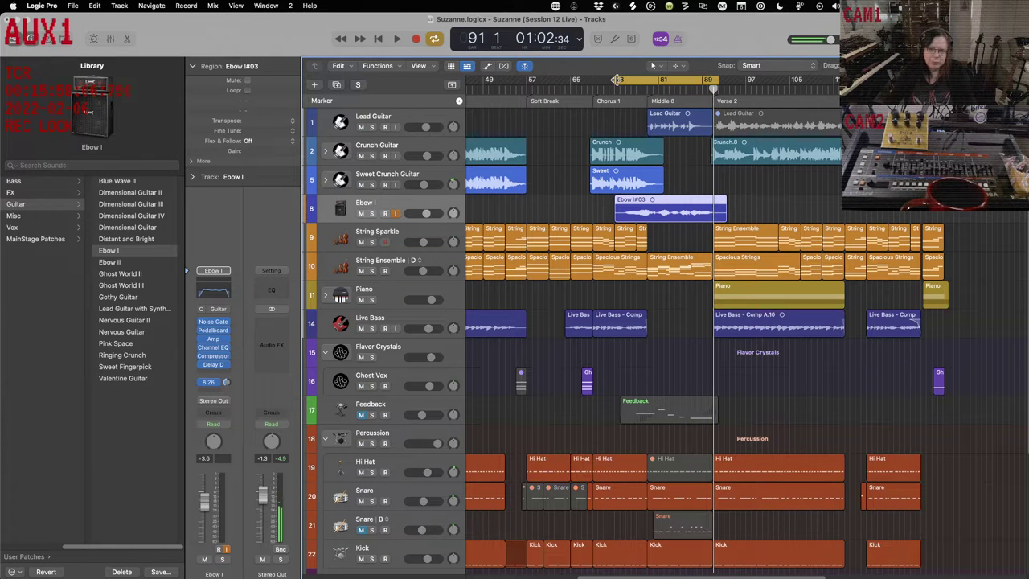
Play the Ebow part within the full mix from the chorus, then stop
click(396, 38)
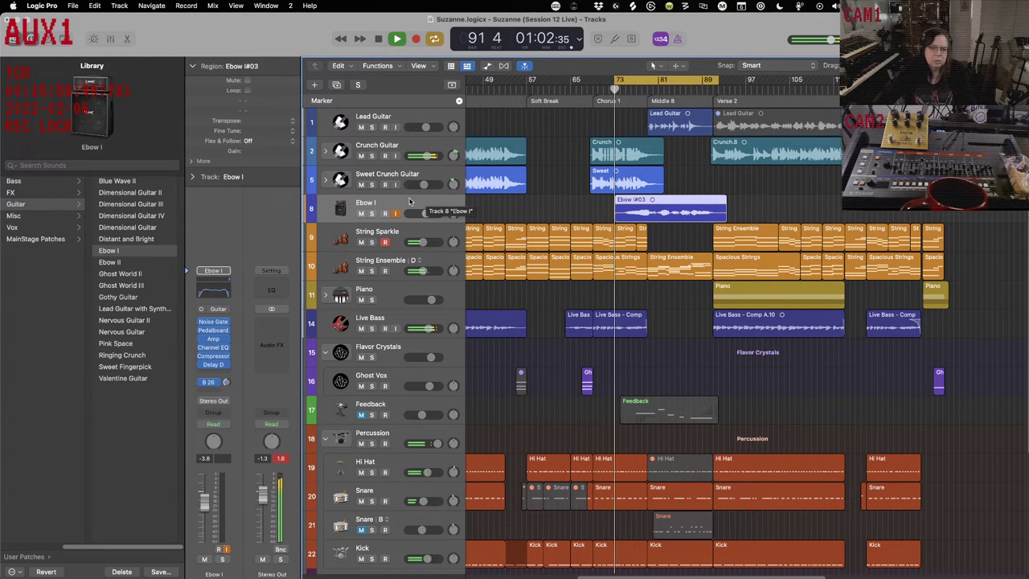
click(397, 39)
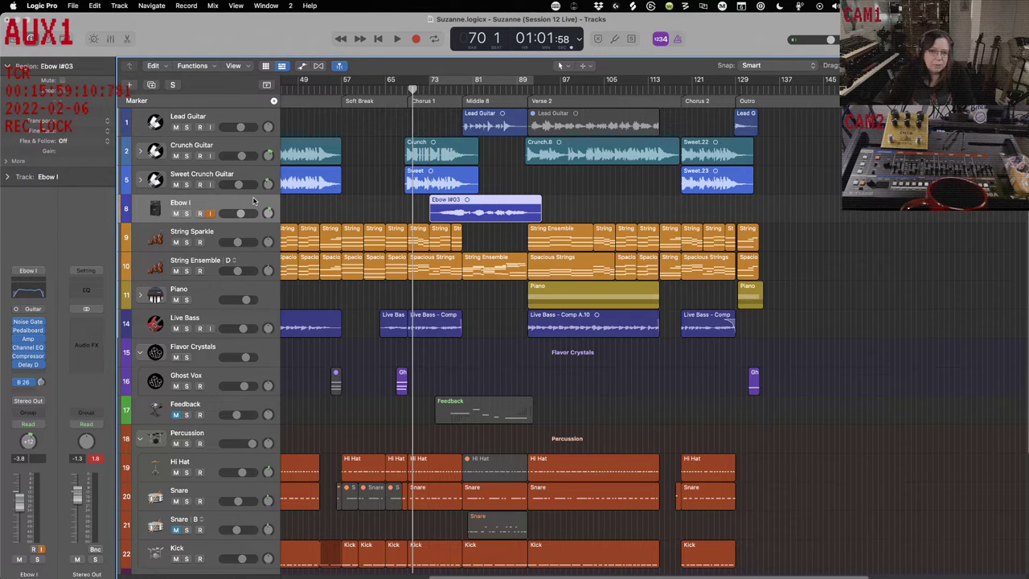
Replay around the Middle 8, select its String Ensemble region and record-arm the Ebow I track
click(397, 39)
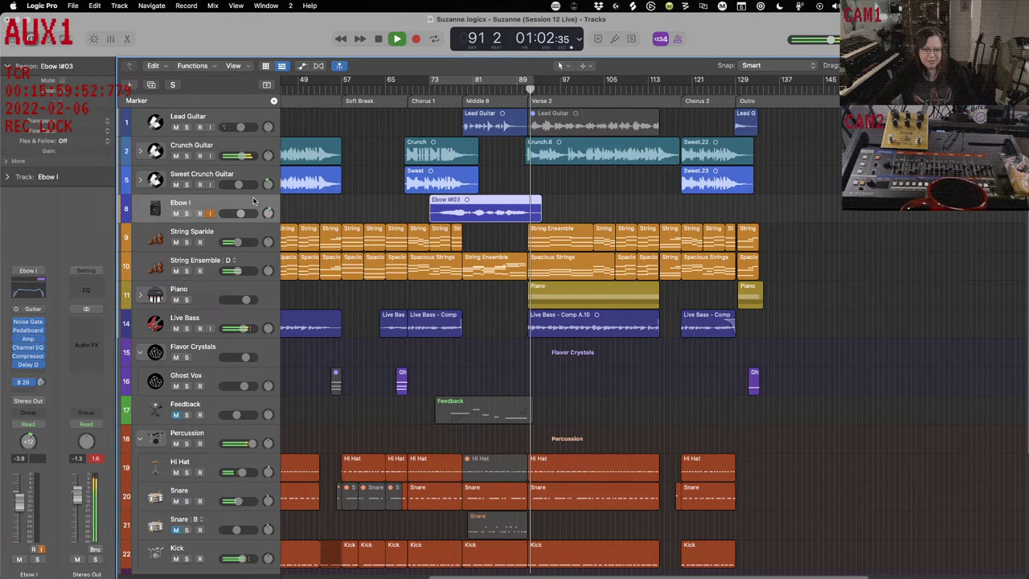
click(397, 39)
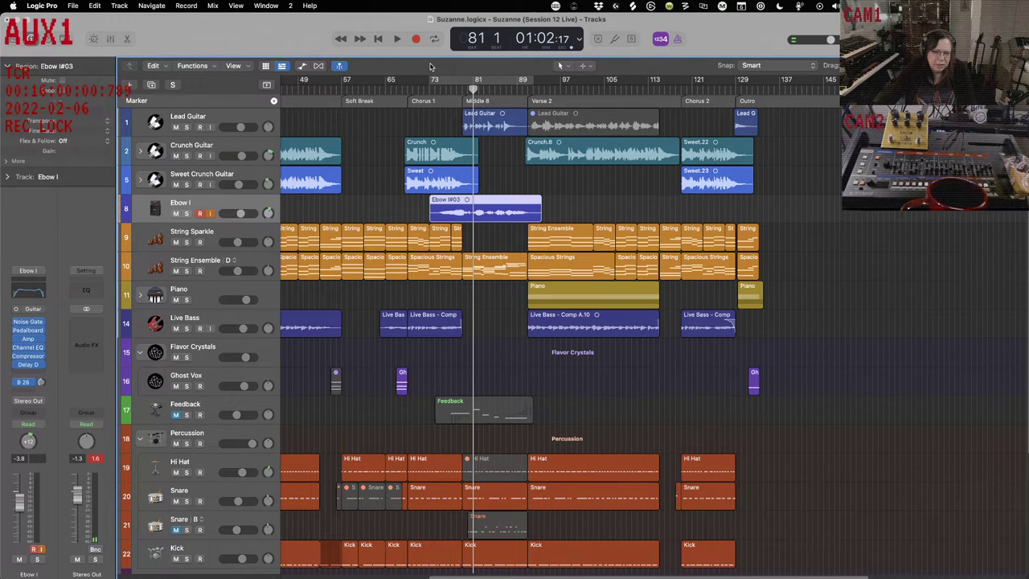
click(396, 39)
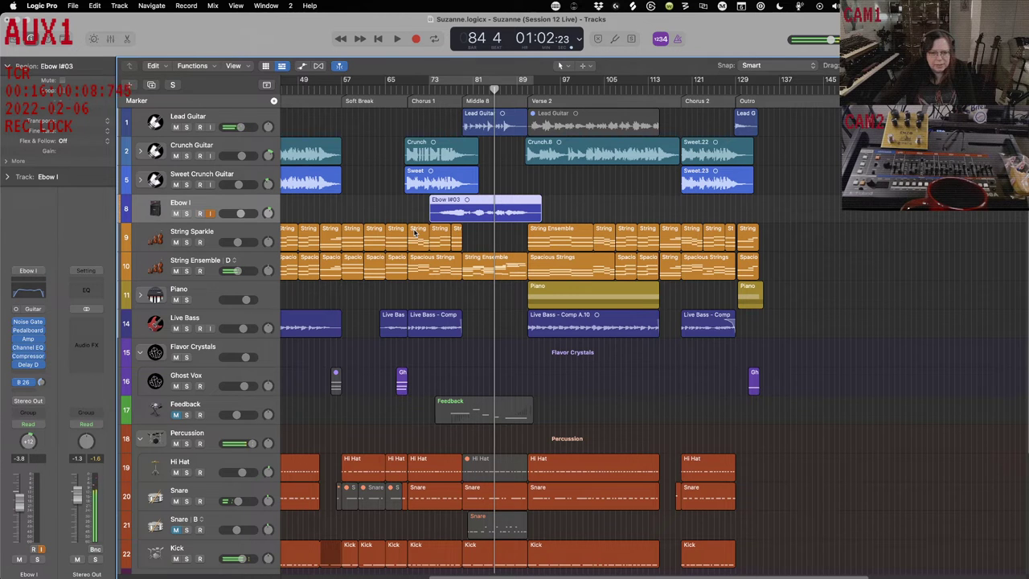
click(479, 263)
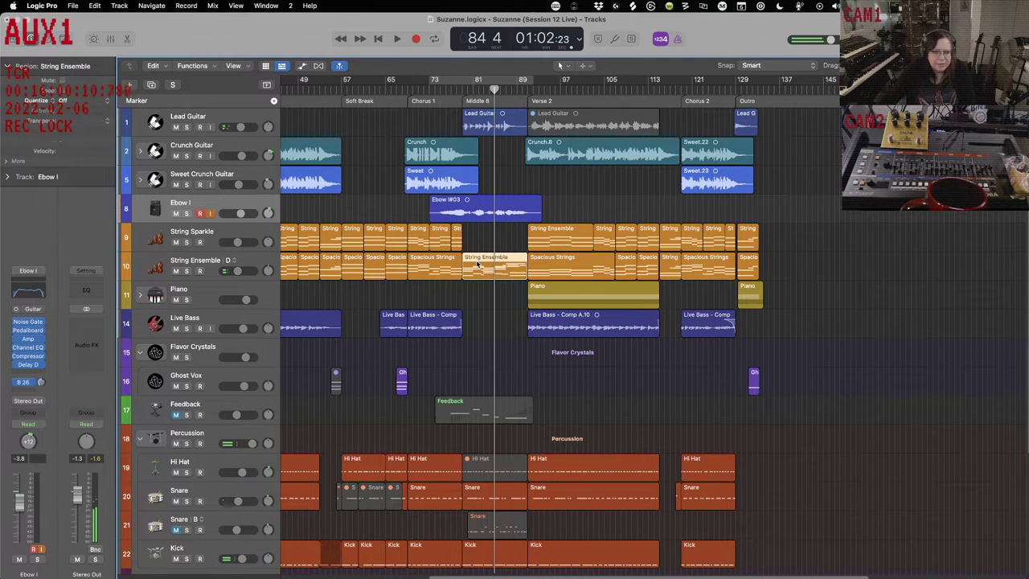
click(482, 209)
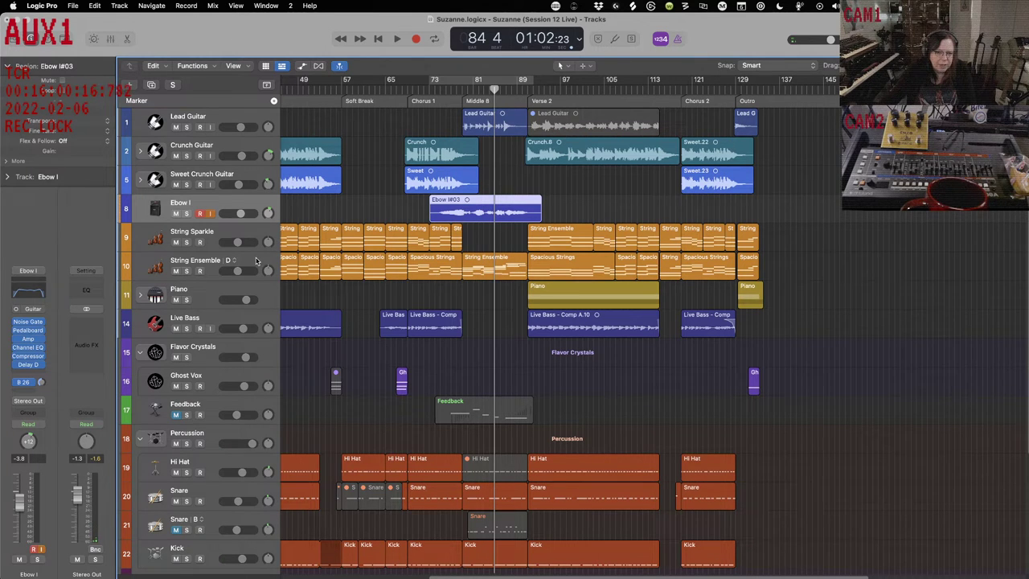
Bring up the String Ensemble and Ebow I Channel EQs side by side and inspect the strings' 90 Hz band
click(195, 260)
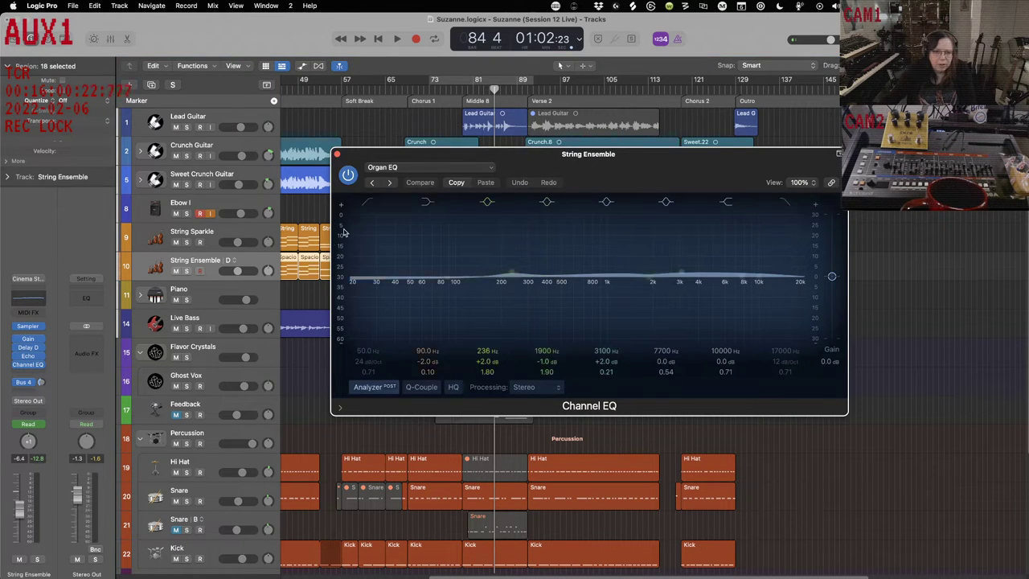
drag(589, 154, 740, 217)
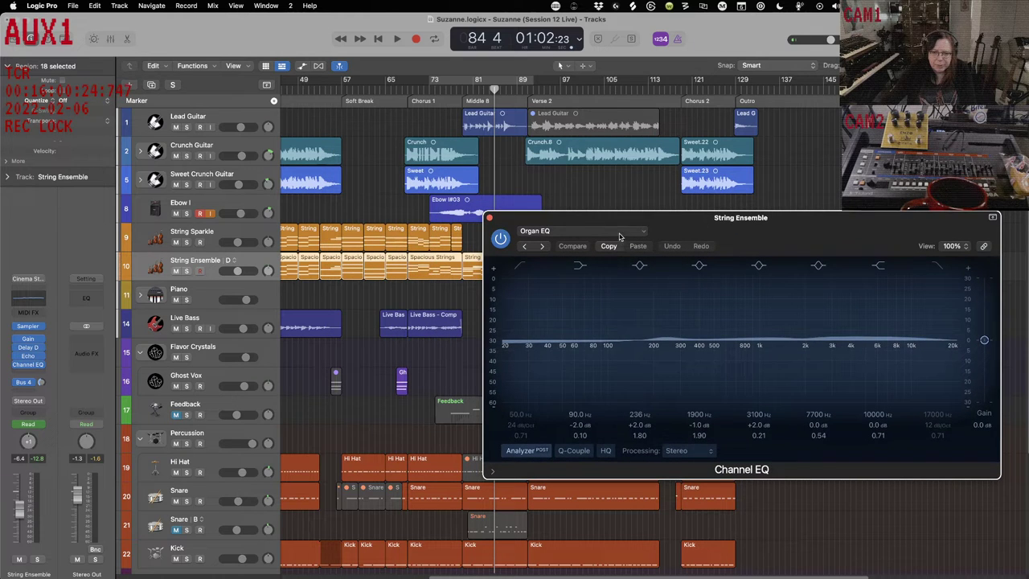
click(579, 266)
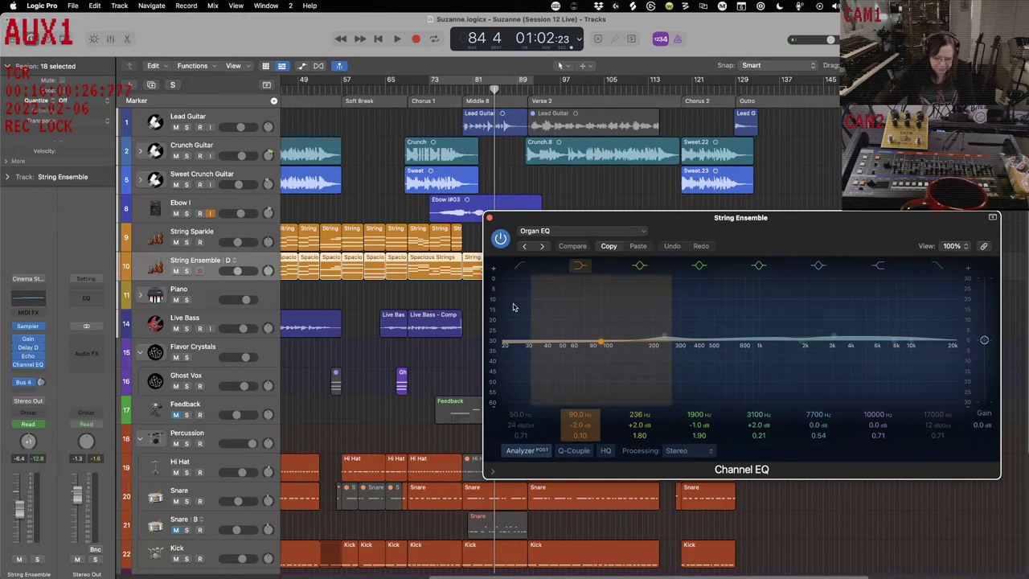
click(397, 37)
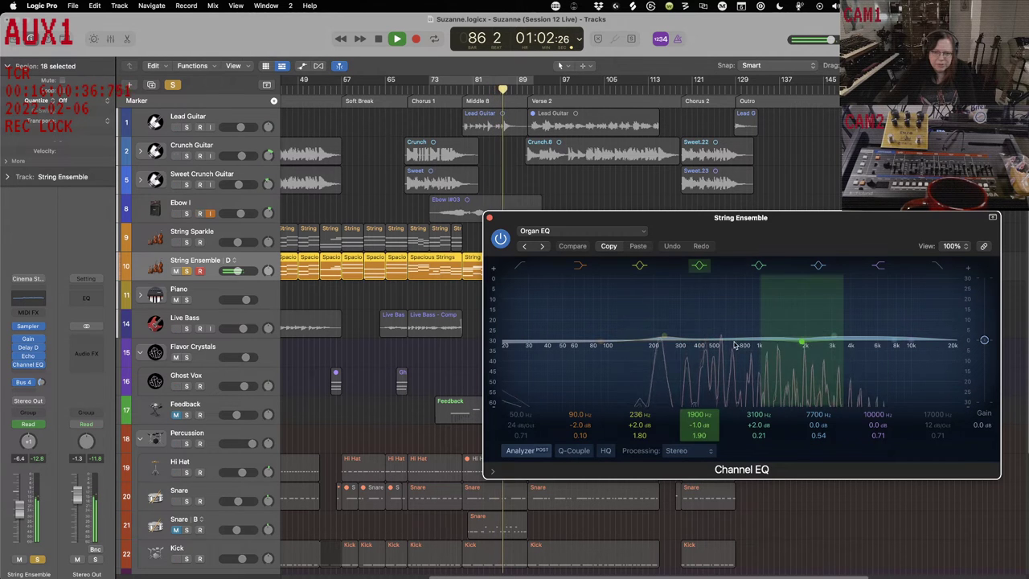
drag(740, 217, 760, 288)
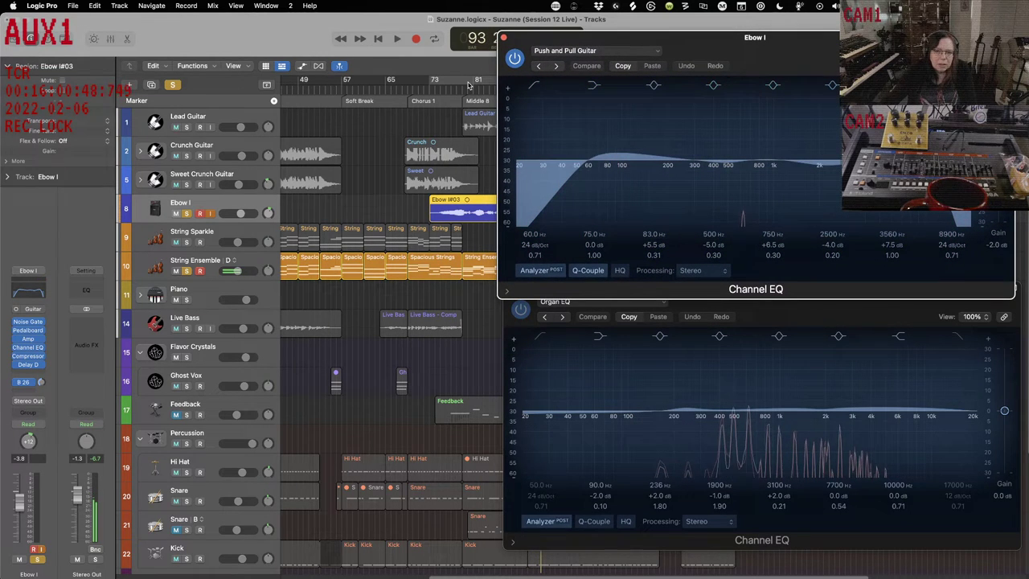
Resume playback while browsing the Ebow I guitar EQ presets toward Low Focus Guitar
click(397, 38)
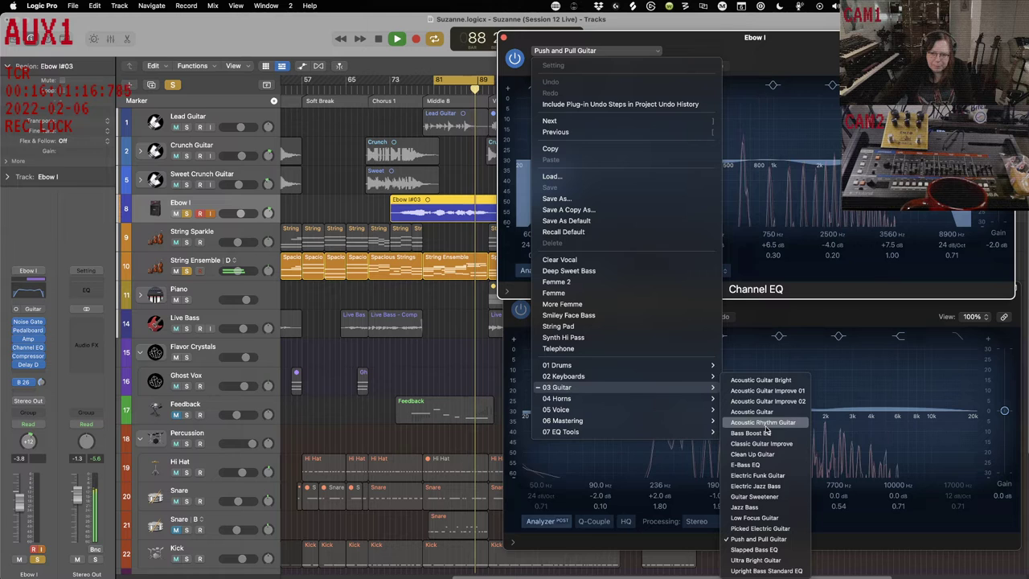
mouse_move(766, 402)
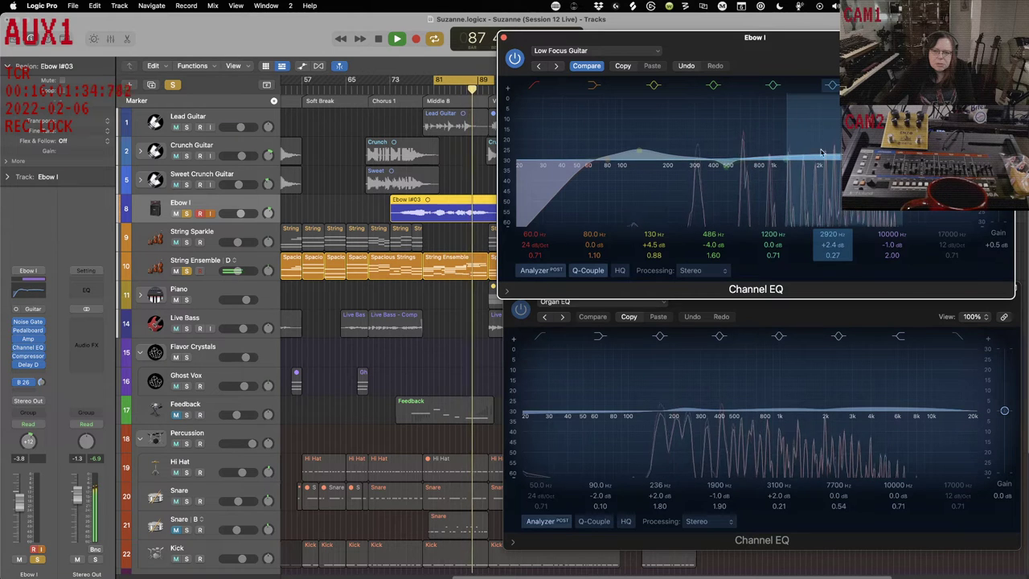
Pull the Ebow I low boost band down from 130 Hz to about +1.6 dB at 113 Hz
drag(820, 153, 804, 146)
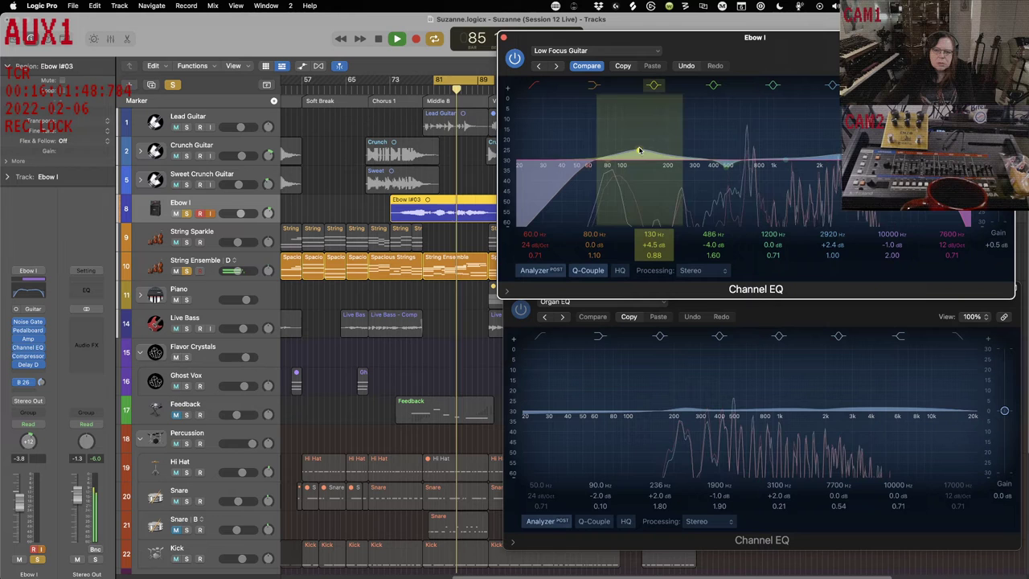
drag(641, 148, 665, 153)
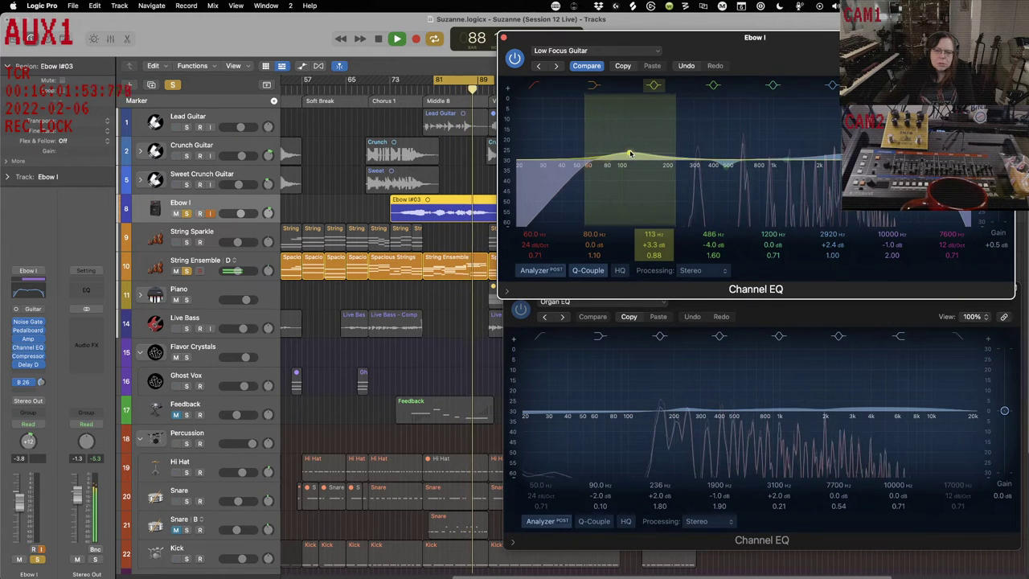
drag(630, 153, 630, 159)
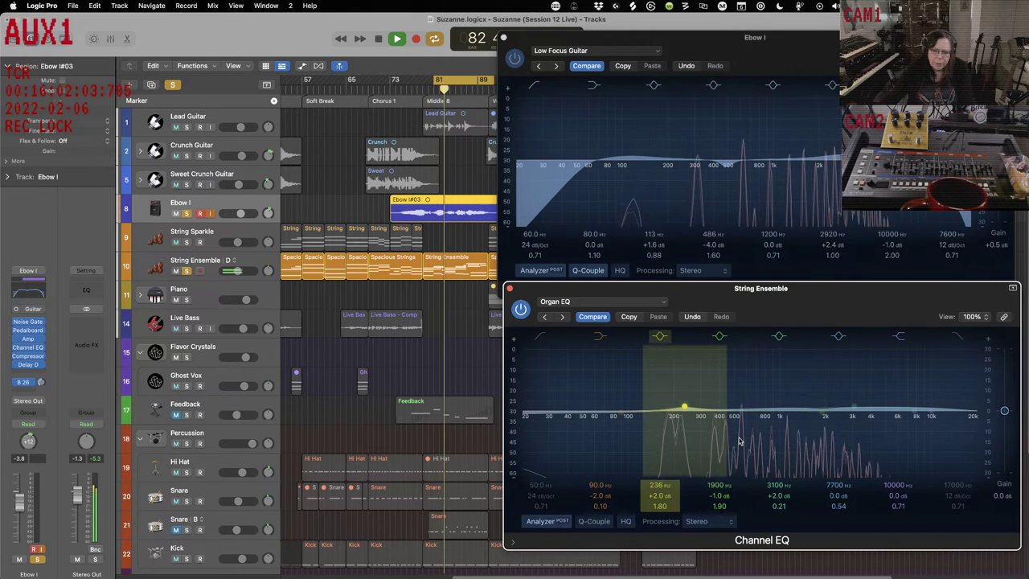
Ease the String Ensemble's 236 Hz boost to about +0.4 dB near 280 Hz
drag(683, 406, 695, 414)
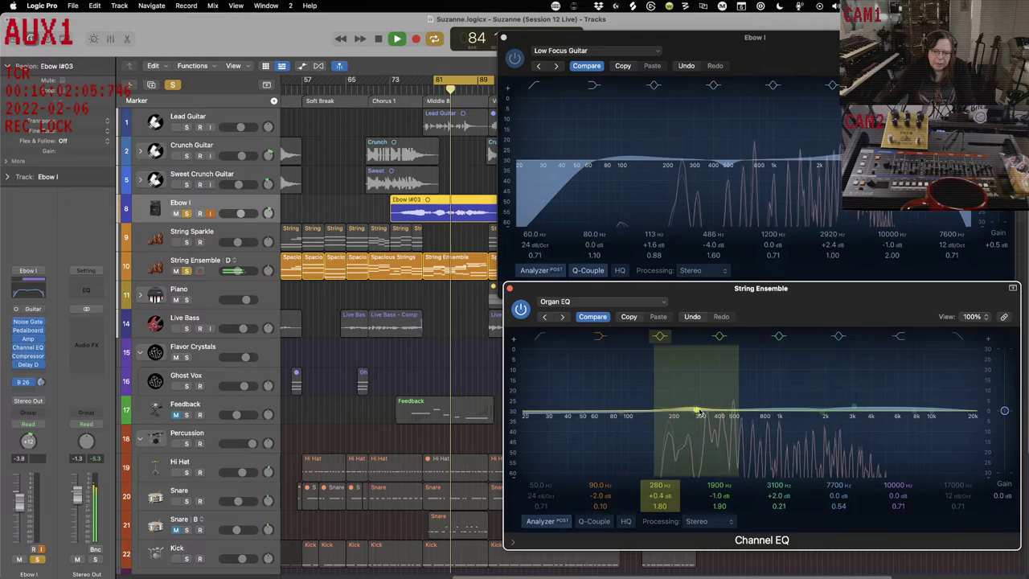
drag(697, 413, 710, 421)
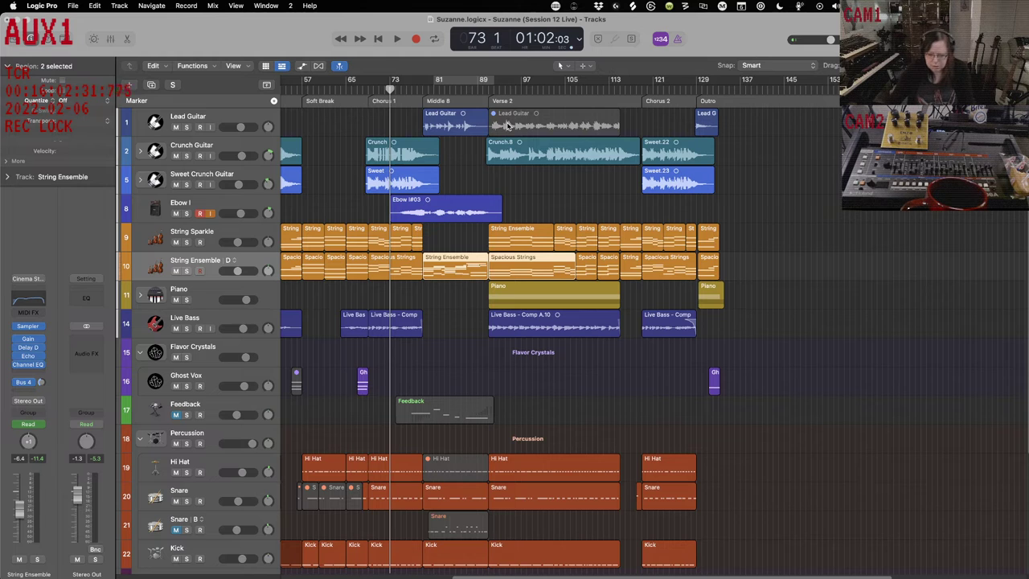
Replay the mix into Verse 2 after the EQ changes and reopen the library on the Ebow I patch
click(397, 39)
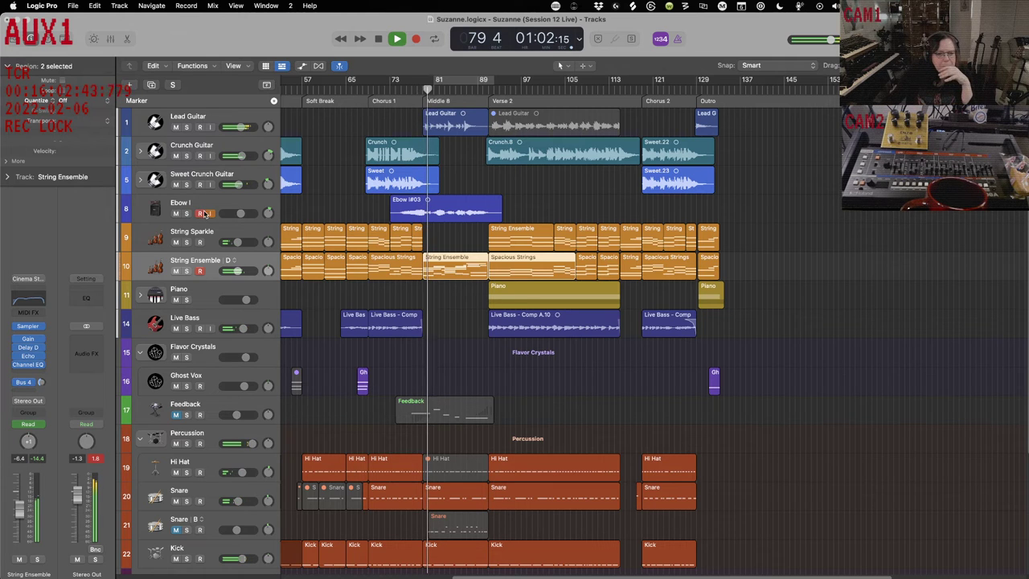
click(180, 202)
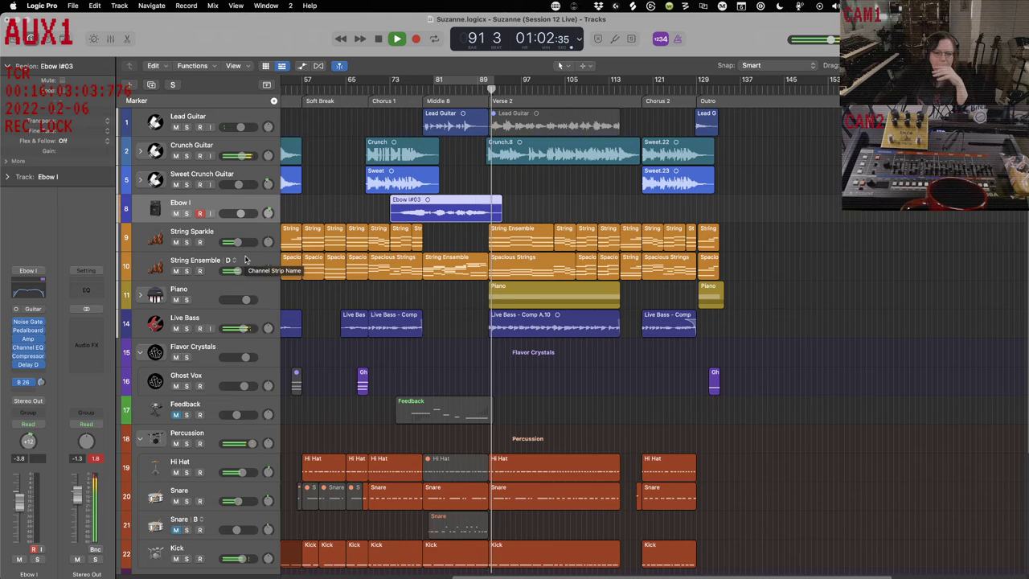
click(397, 39)
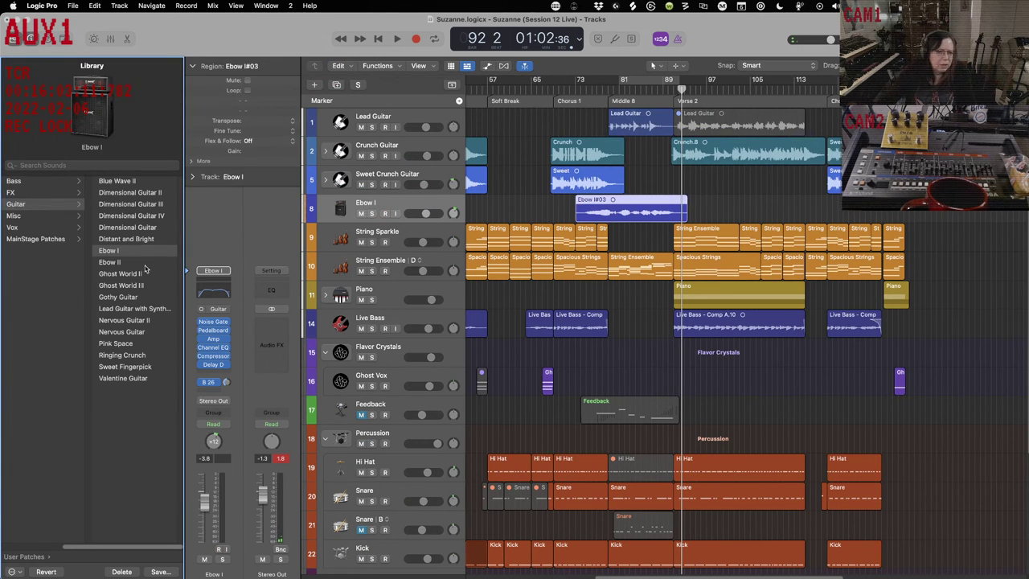
Bring up the Ebow I track's Delay Designer and move its window aside
click(384, 213)
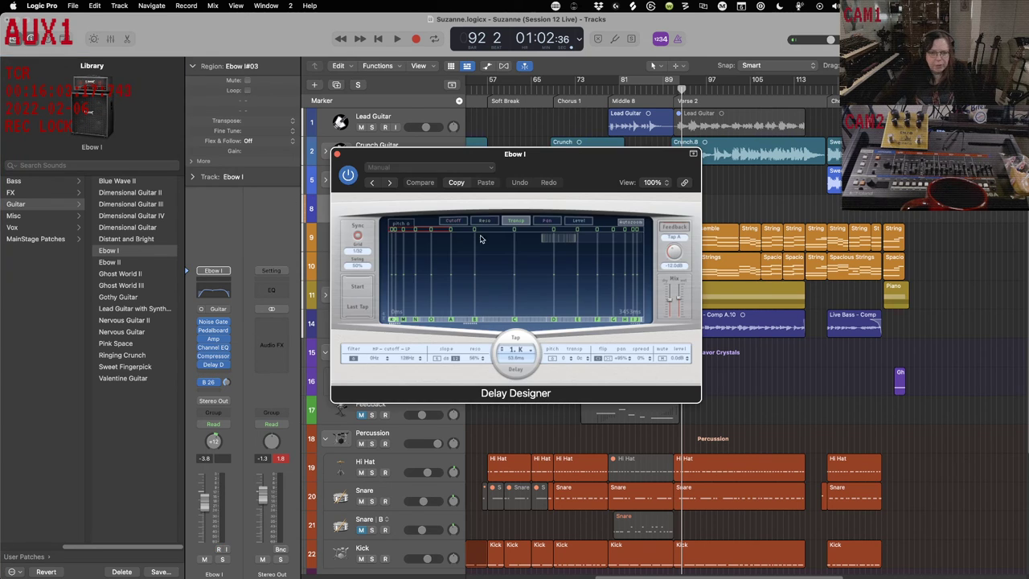
drag(514, 153, 742, 315)
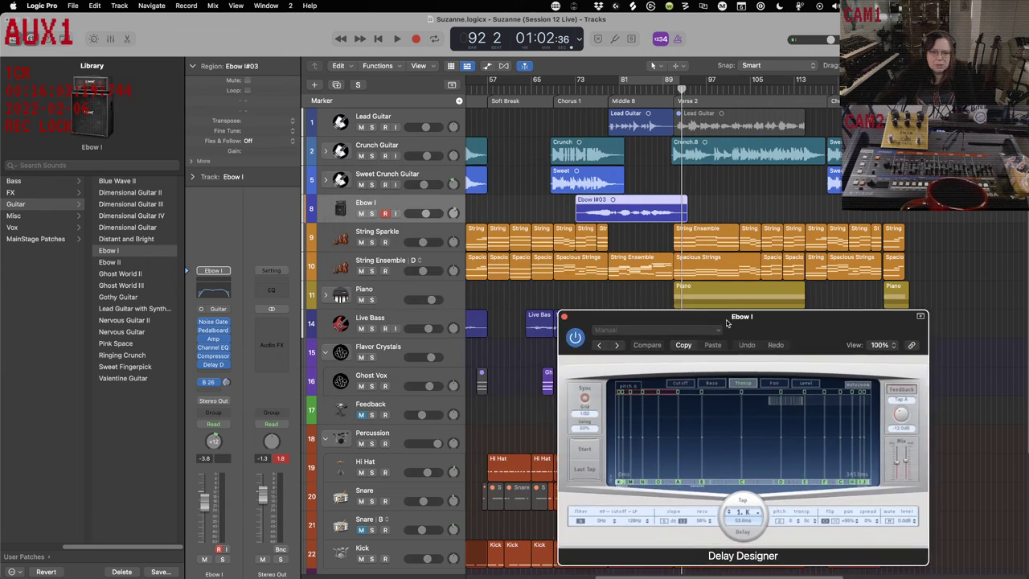